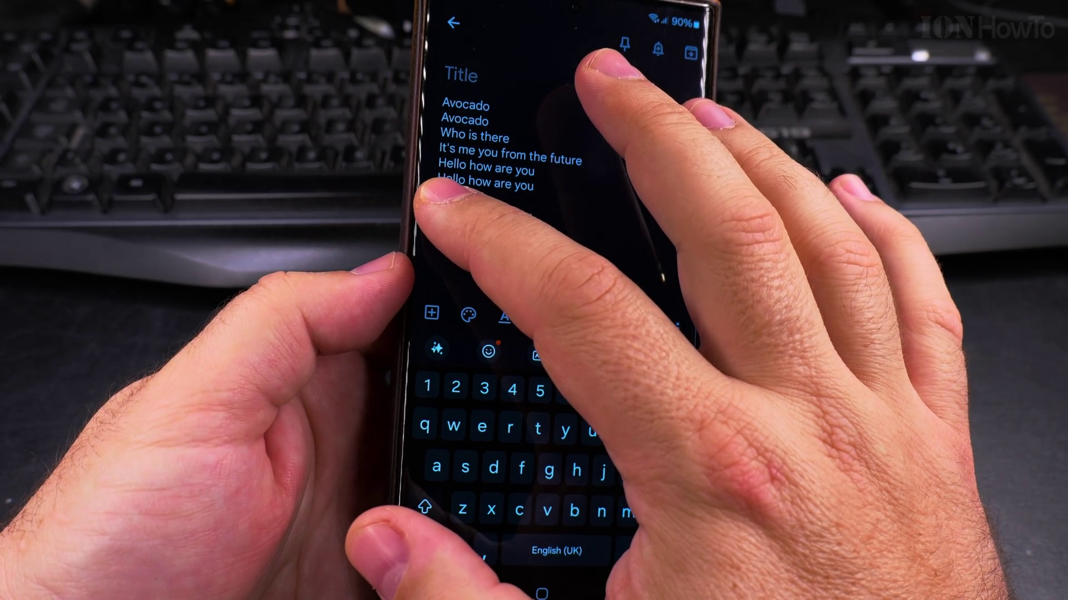
Select the "Hello how are you" line in the Keep note and copy it to the clipboard.
double_click(486, 183)
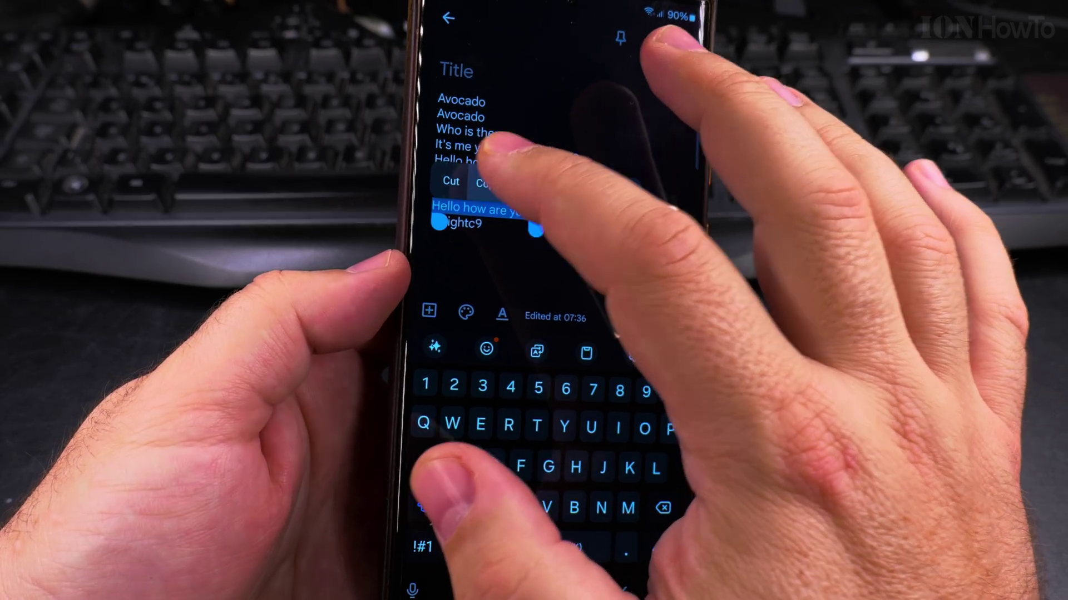
click(483, 182)
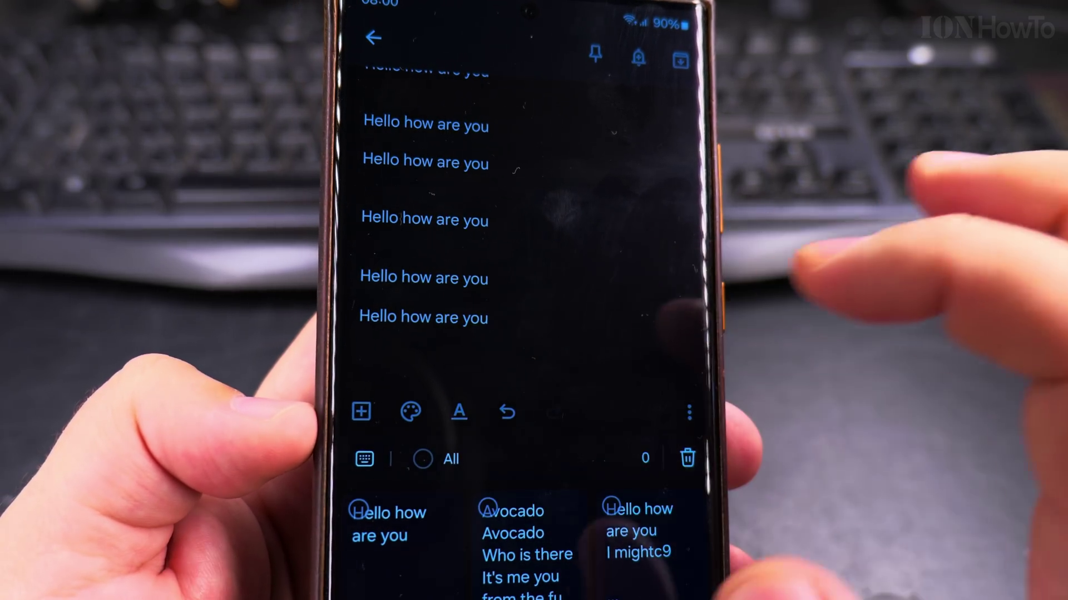
Mark all saved clipboard items with the All checkbox so they can be deleted.
click(422, 461)
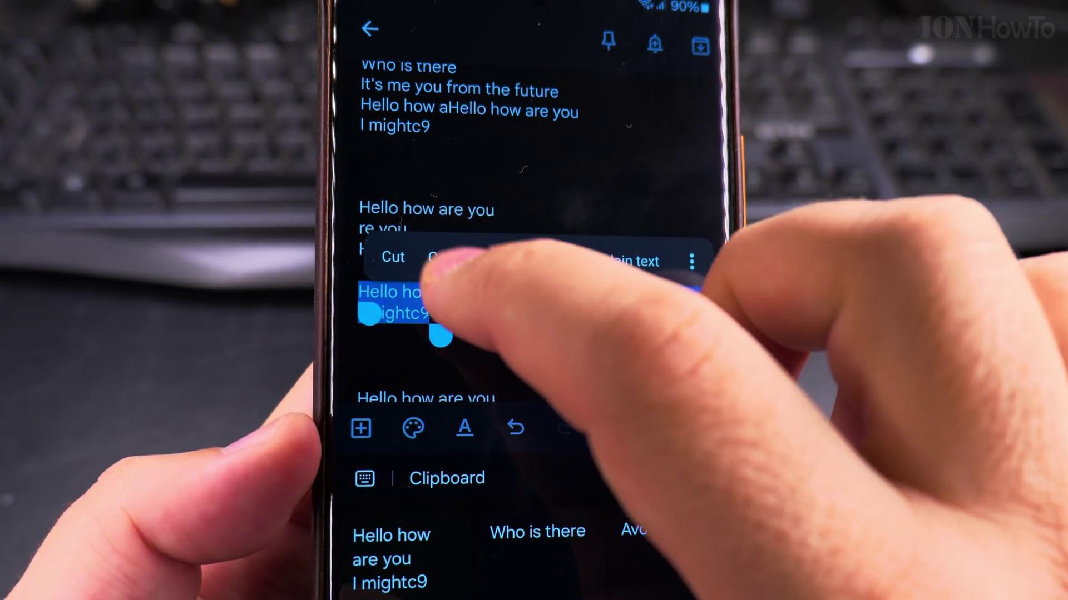
Copy the selected "Hello how are you I mightc9" text so it joins the clipboard history.
click(438, 257)
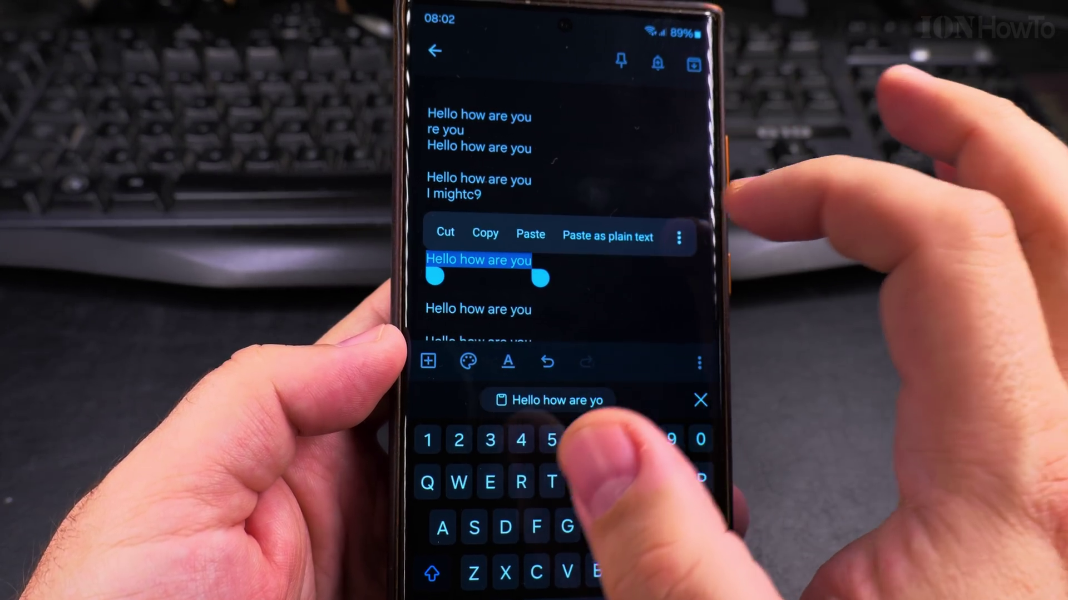
Select "Hello how are you" again and copy it, overwriting the previous clipboard content.
click(485, 233)
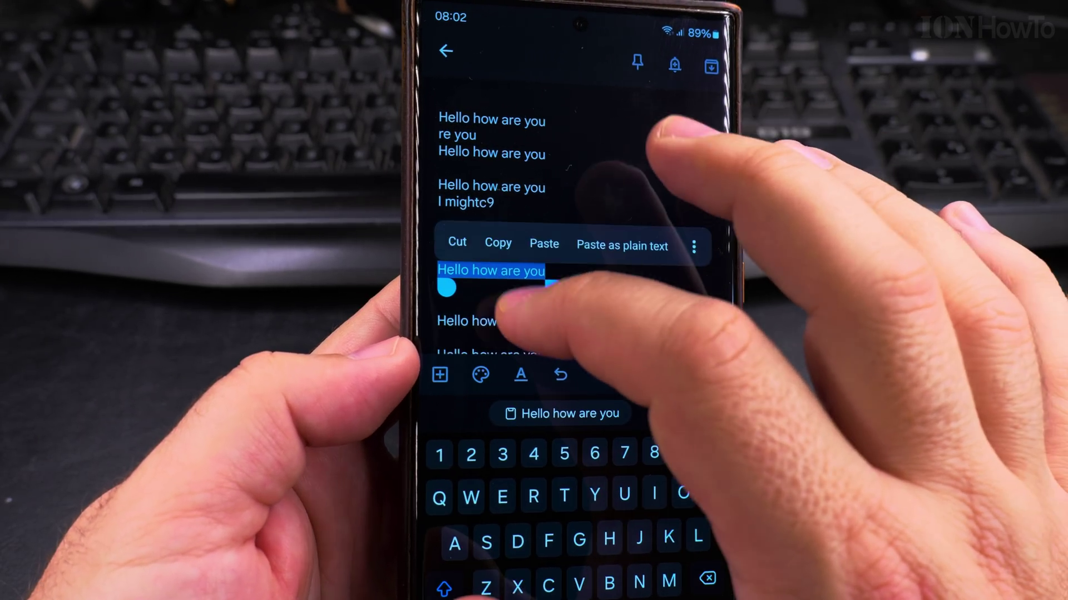
click(498, 243)
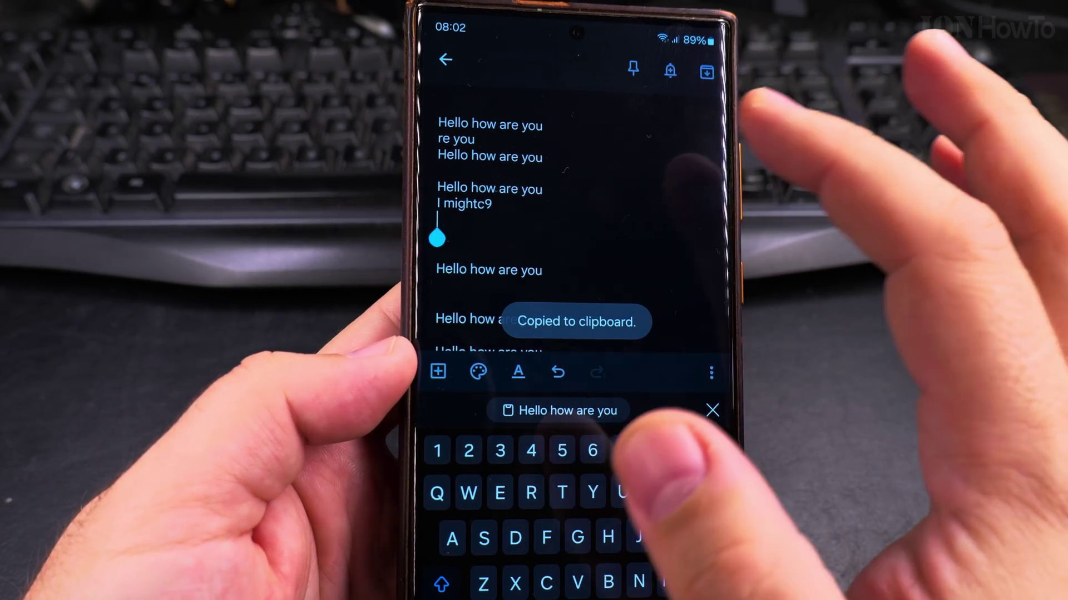